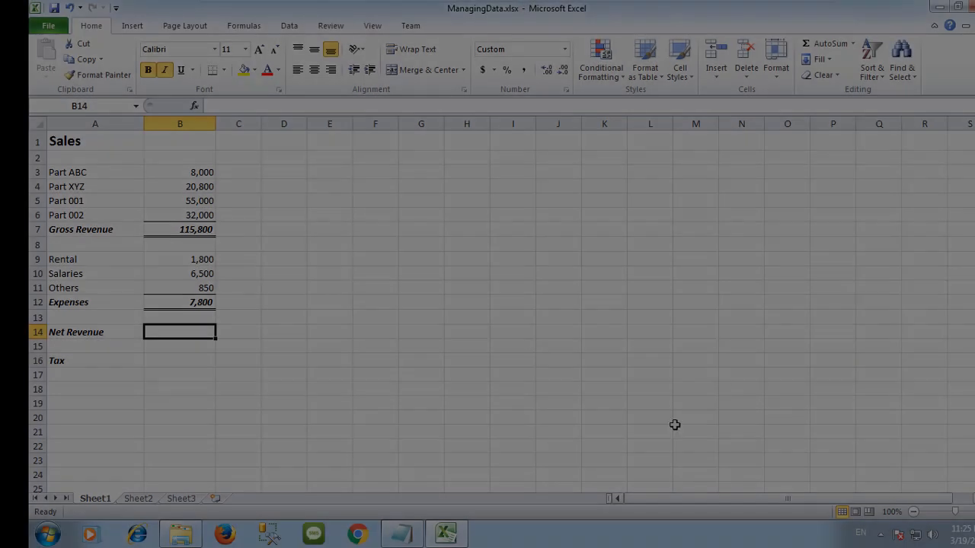
Step: Name the 115,800 Gross Revenue total cell GrossRevenue via the Name Box
left_click(283, 229)
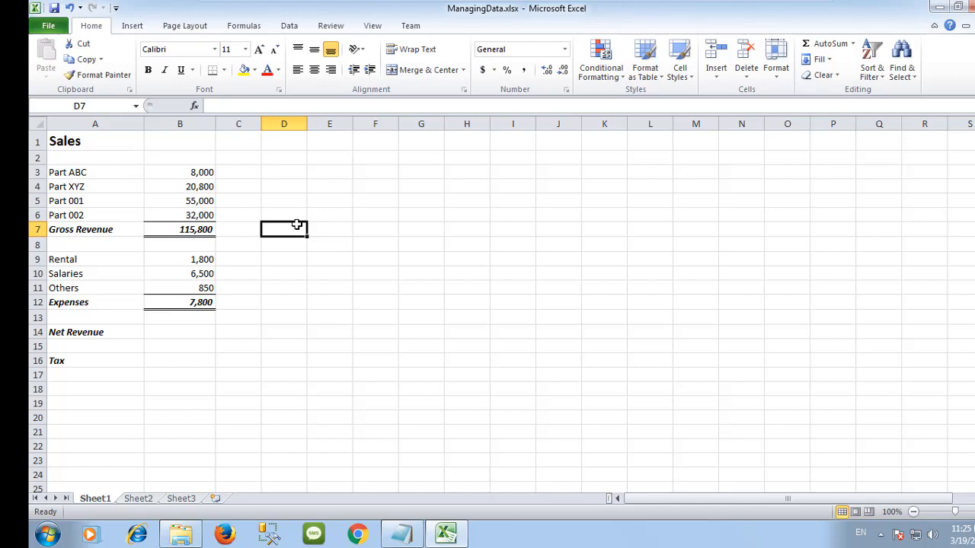
left_click(180, 229)
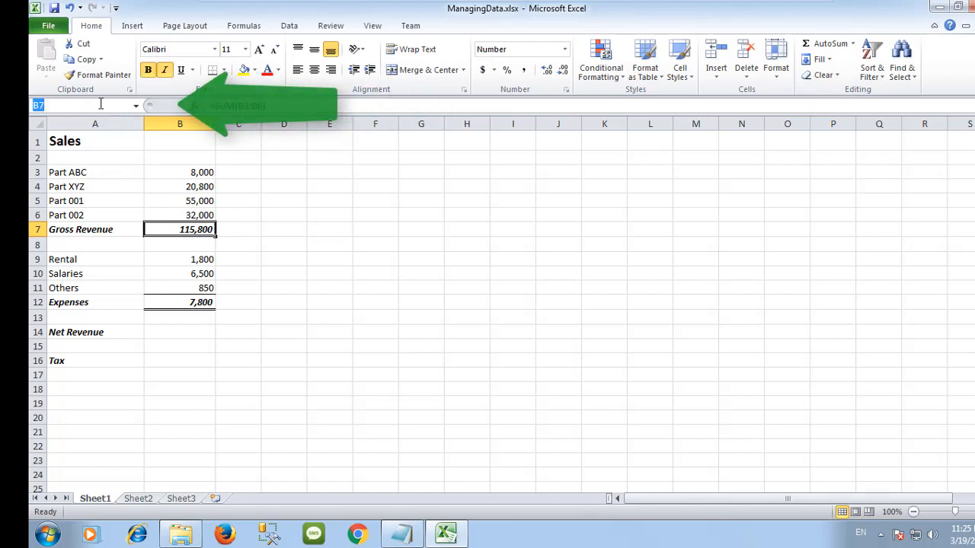
type("Gross")
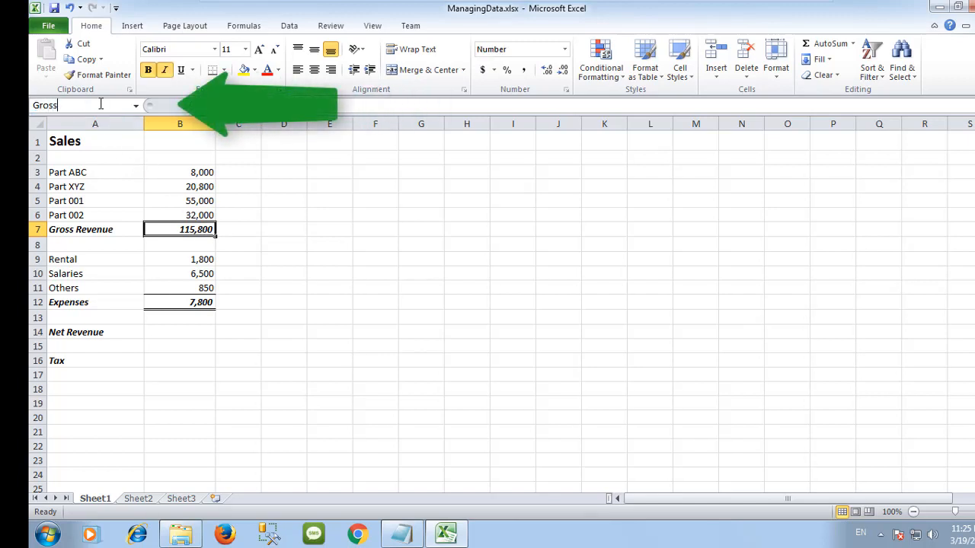
type("Revenue")
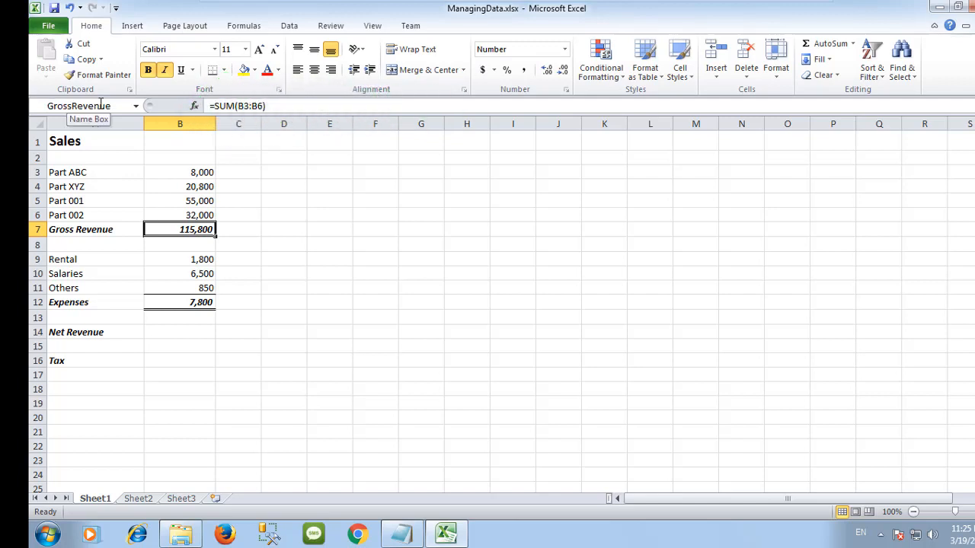
left_click(179, 302)
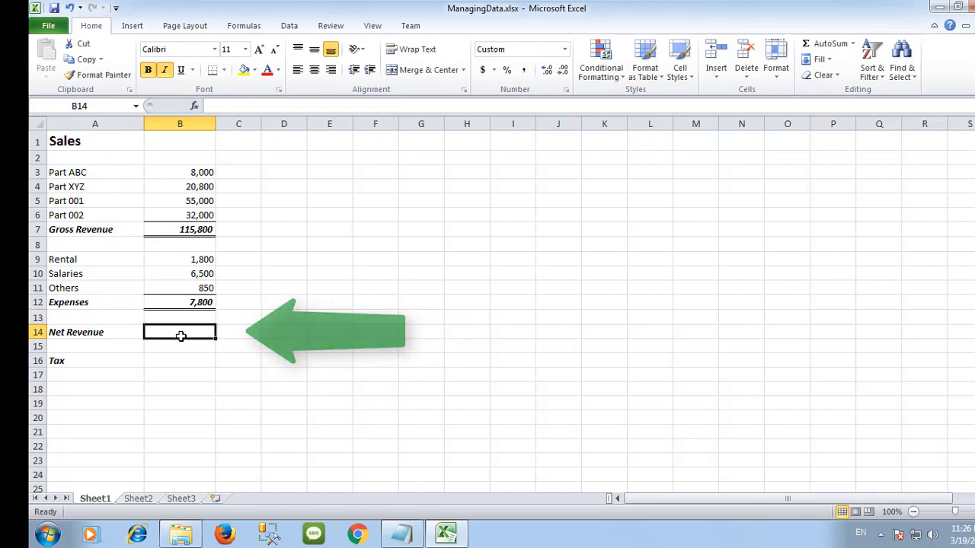
Step: Enter =GrossRevenue-Expenses for Net Revenue and correct the #NAME? error so it shows 108,000
type("=G")
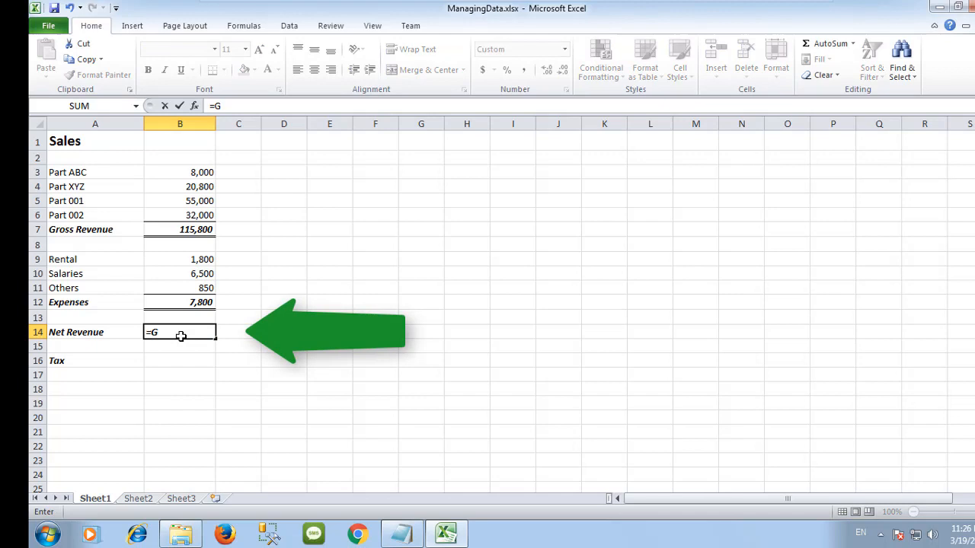
type("rossRevenue-")
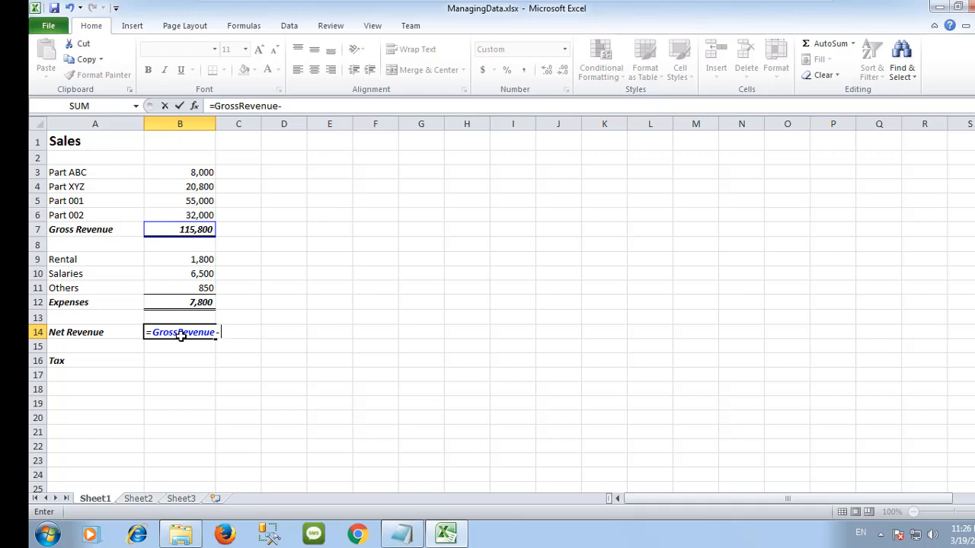
type("Ex")
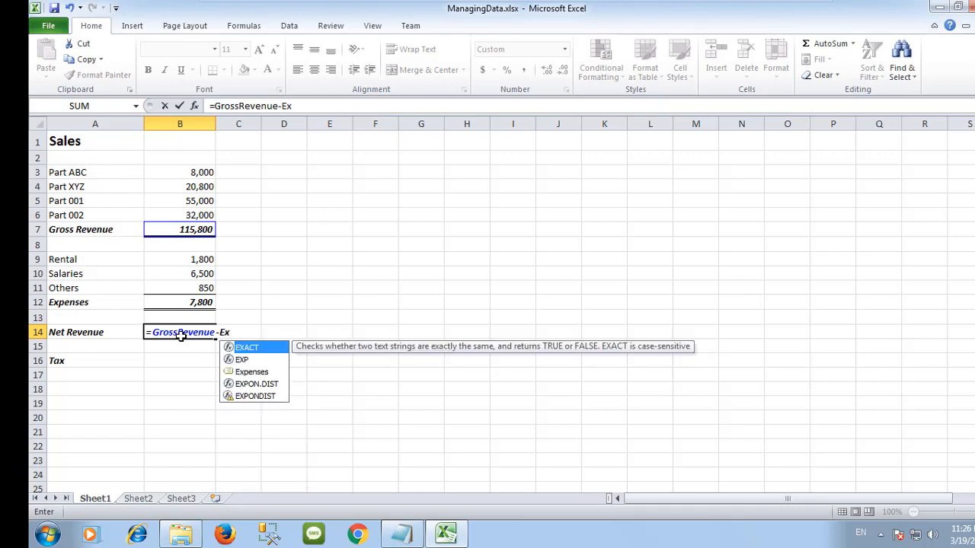
type("p")
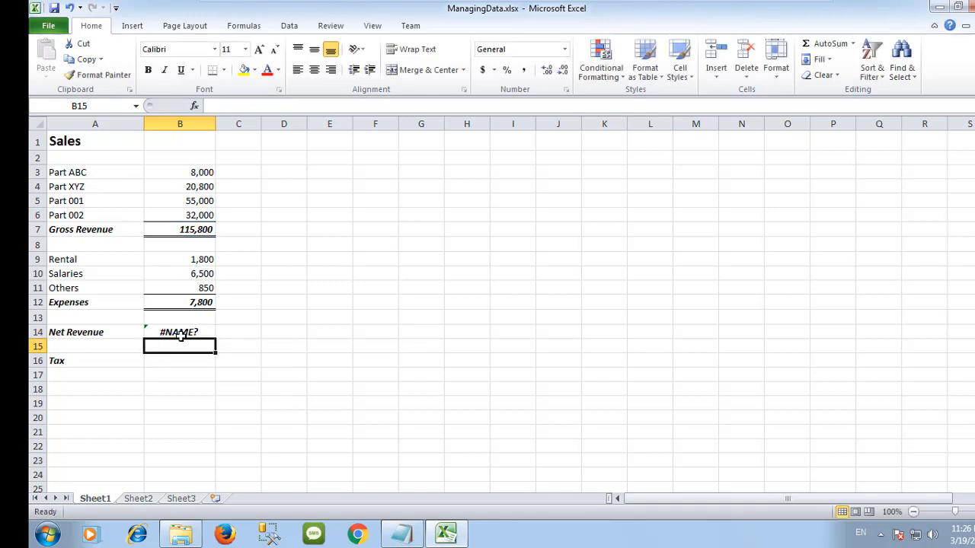
left_click(180, 332)
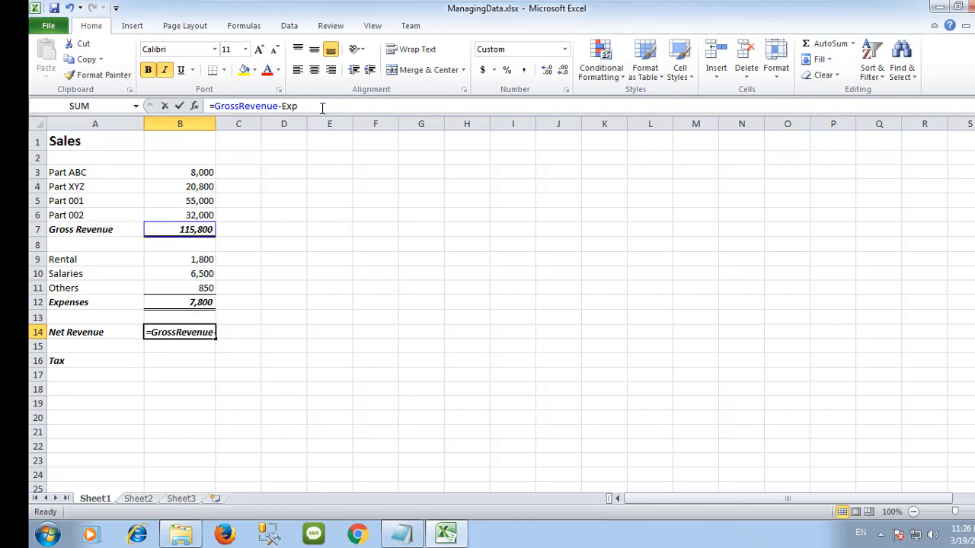
type("e")
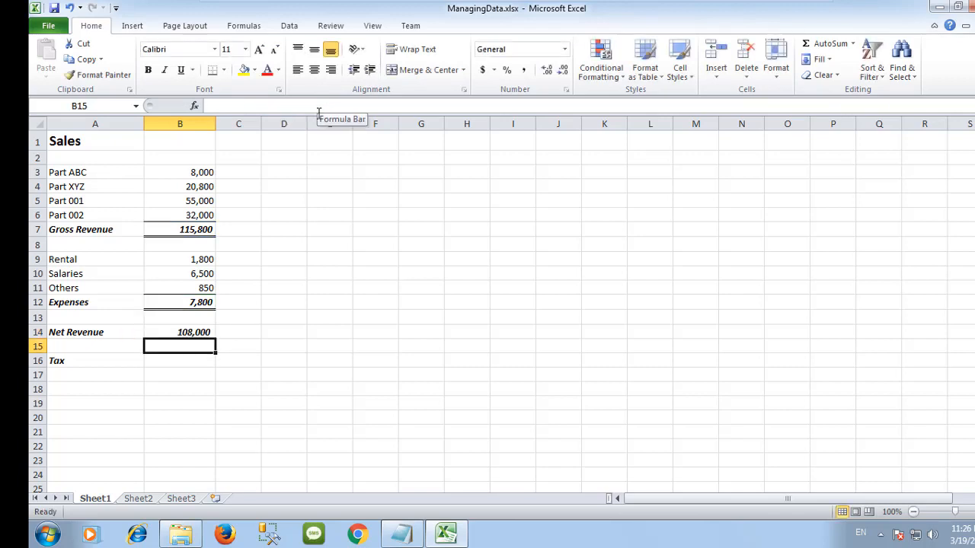
left_click(180, 359)
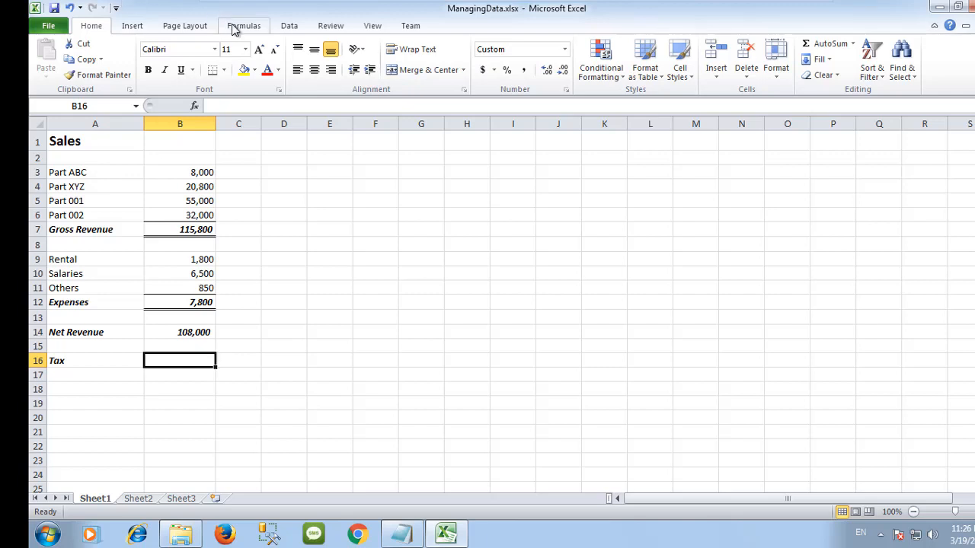
left_click(244, 24)
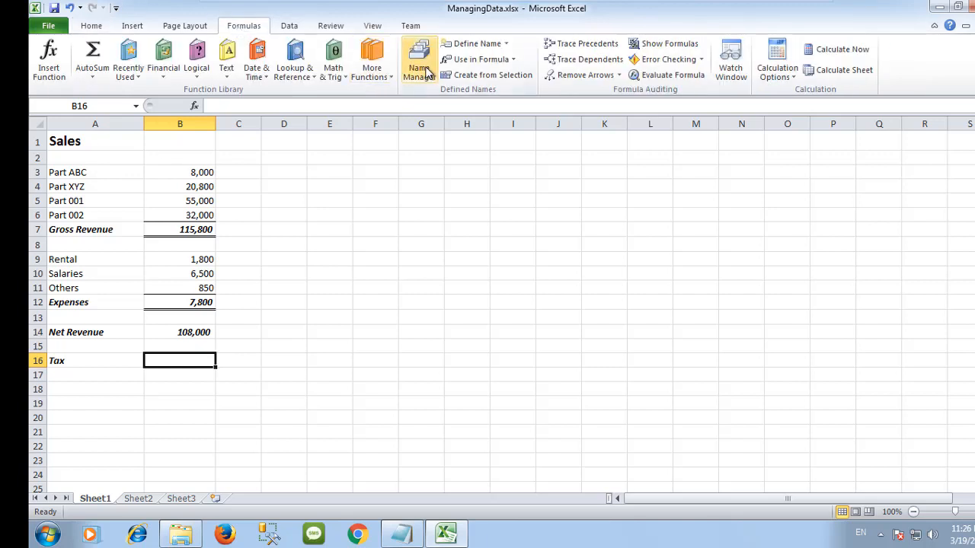
left_click(419, 58)
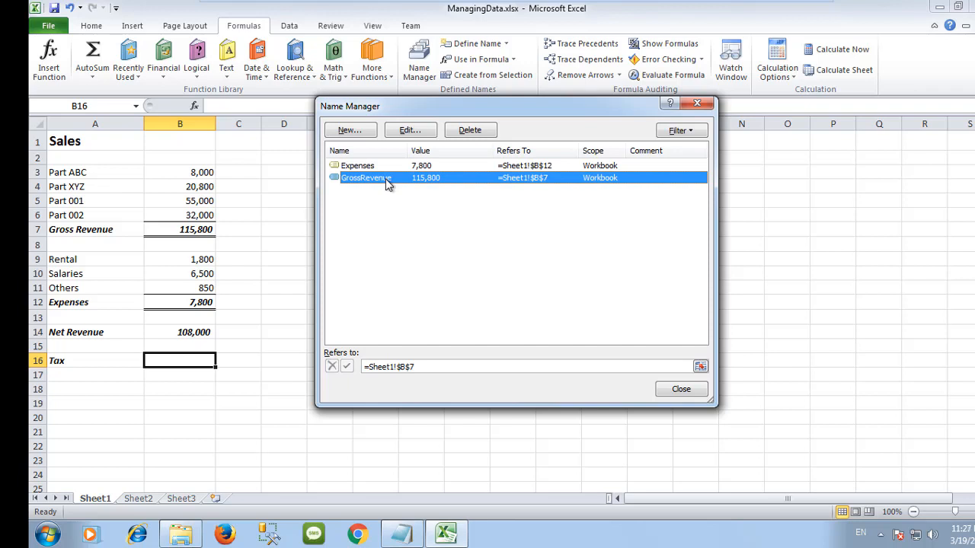
left_click(680, 390)
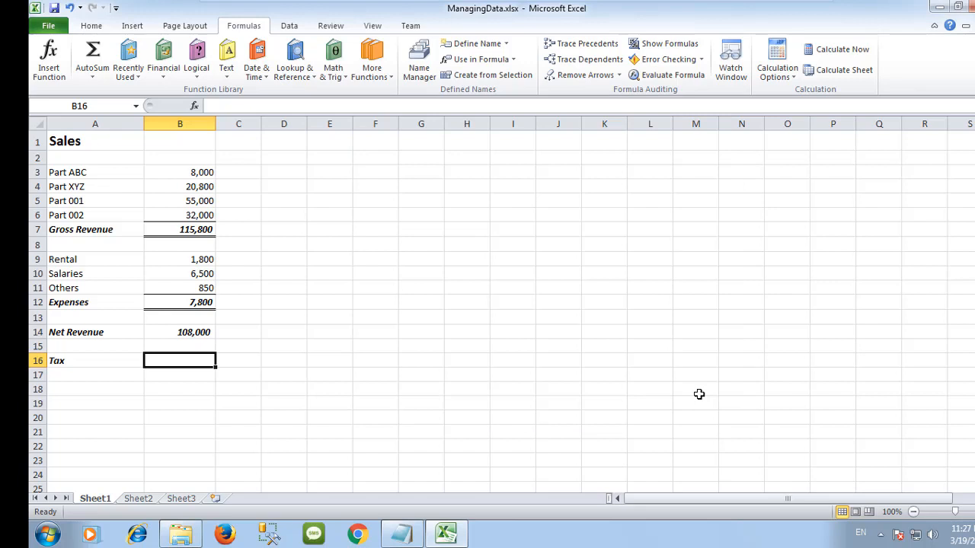
mouse_move(513, 421)
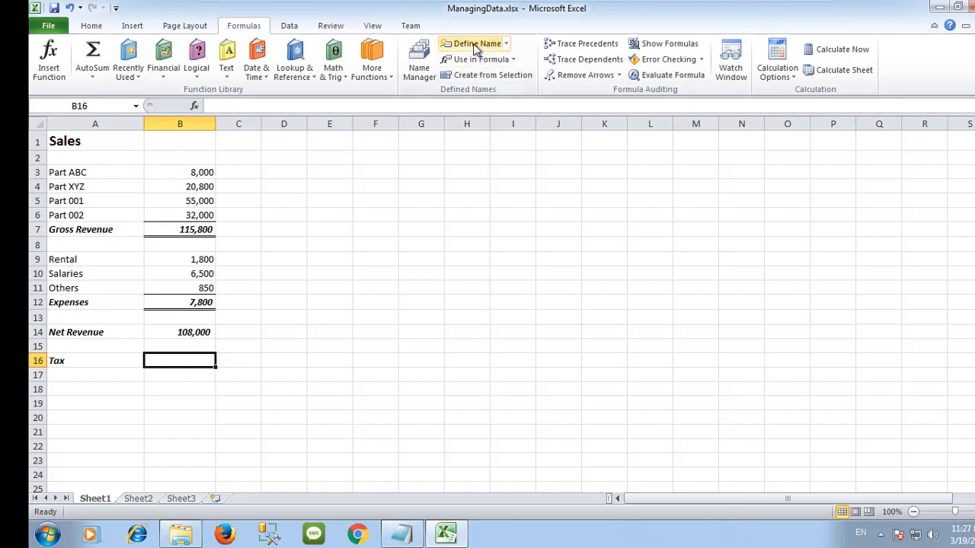
Step: Define the workbook name SalesTax referring to the constant =0.05
left_click(475, 42)
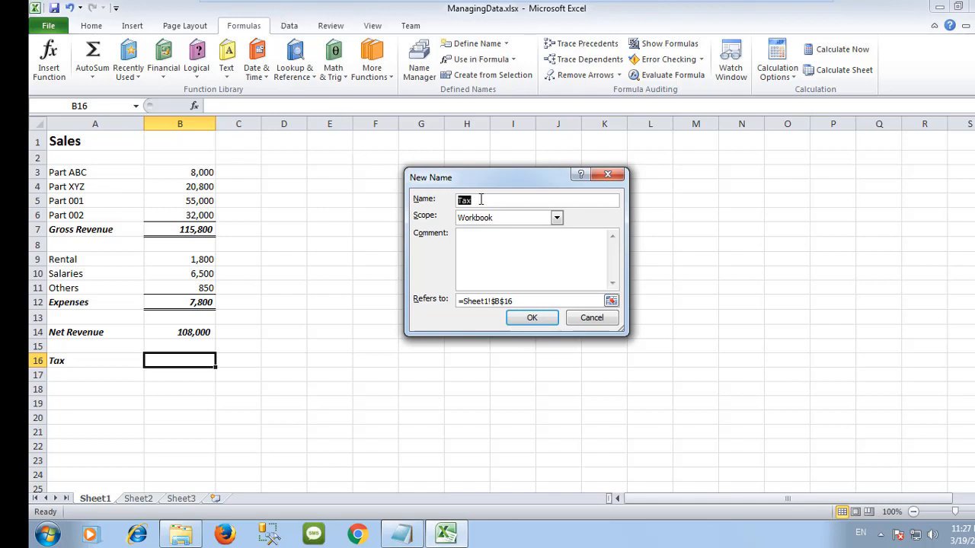
type("Sales1")
left_click(528, 301)
type("0.05")
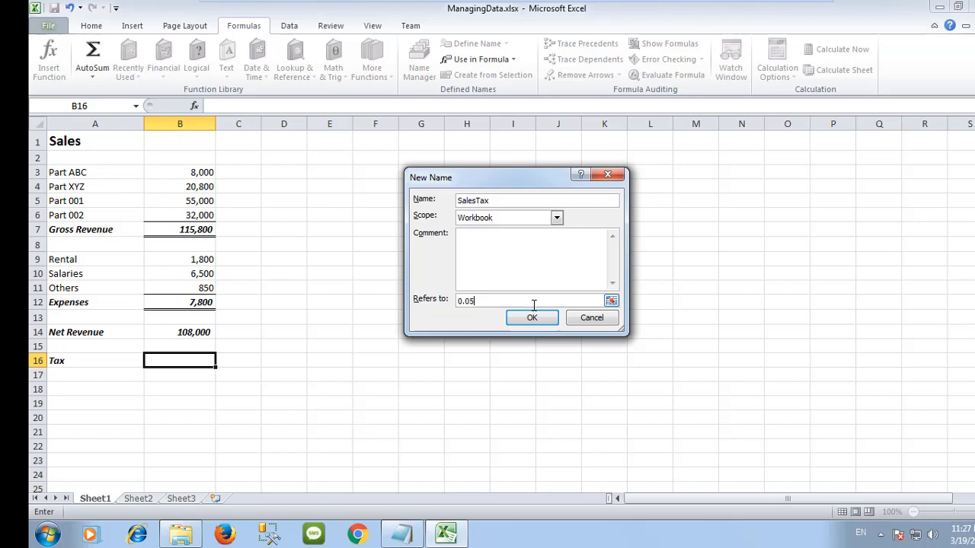
left_click(531, 319)
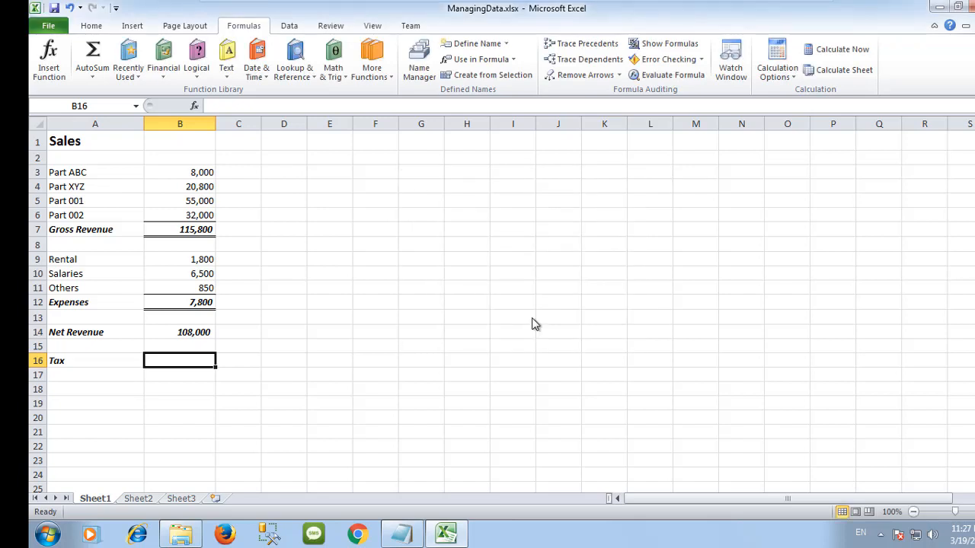
mouse_move(180, 378)
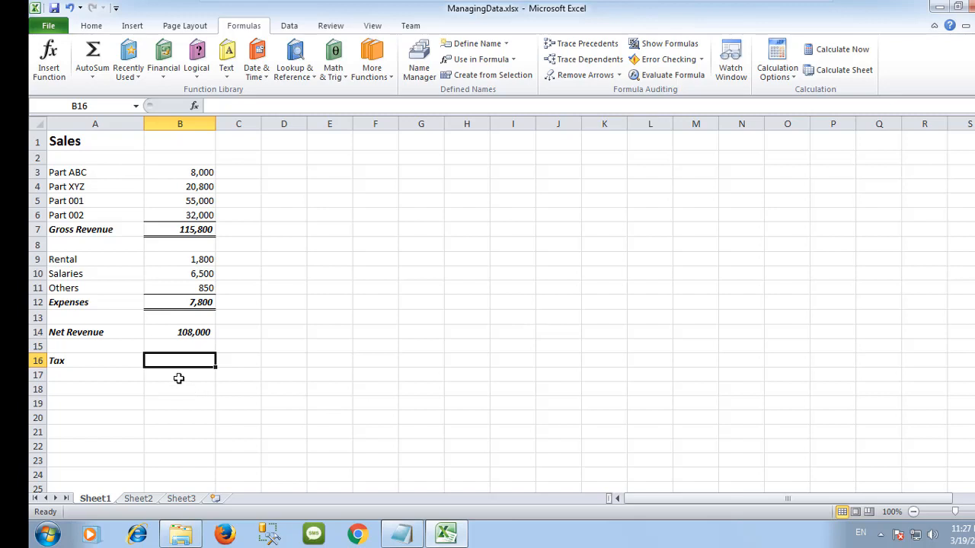
mouse_move(183, 360)
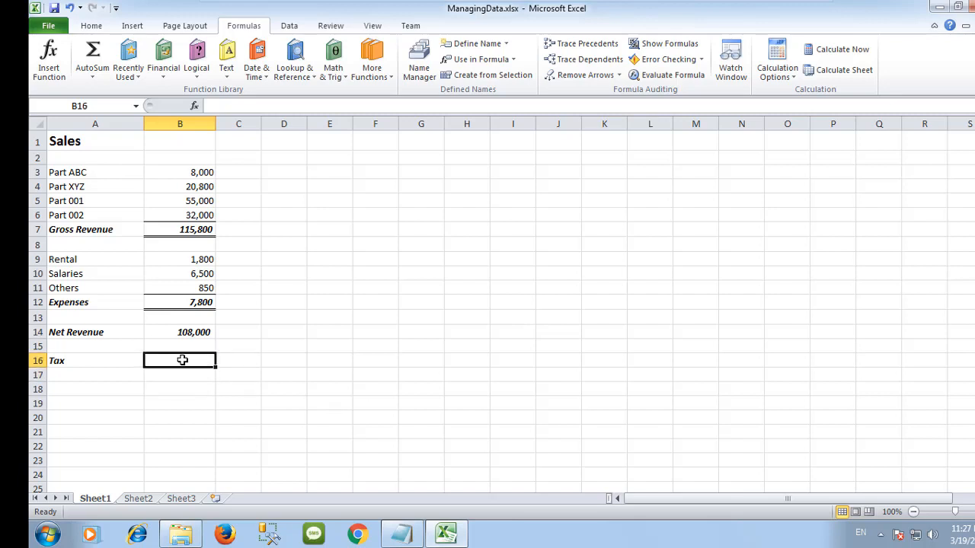
Step: Enter the Tax formula =B14*SalesTax, giving 5,400
type("=")
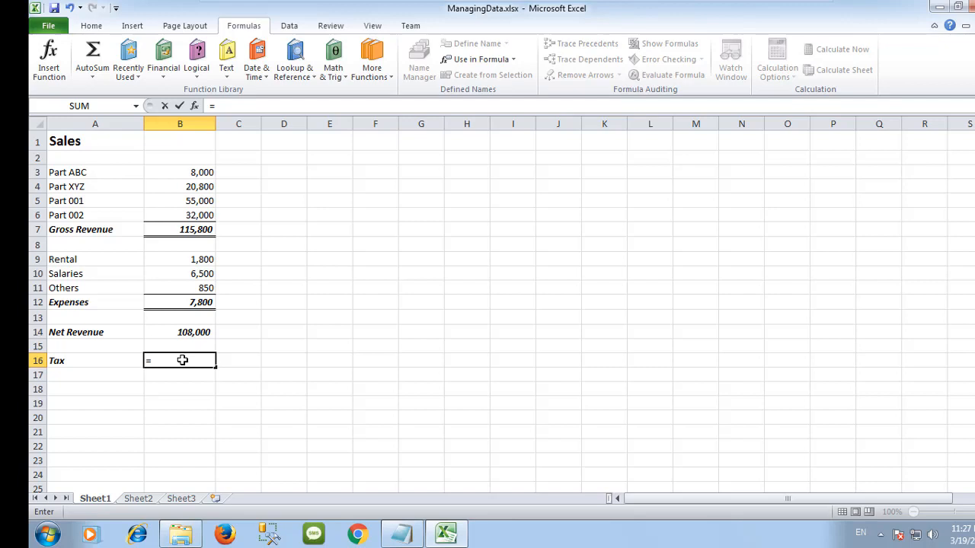
left_click(180, 332)
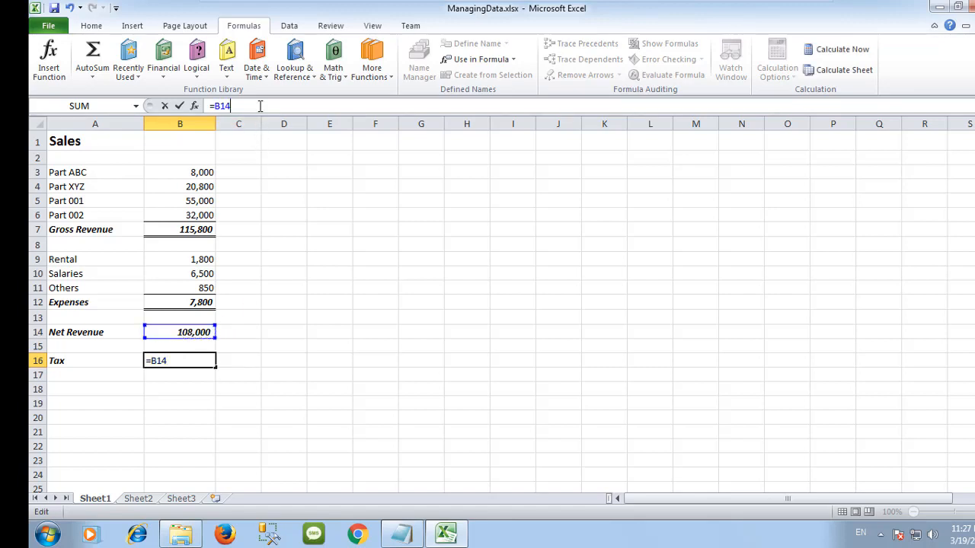
type("*")
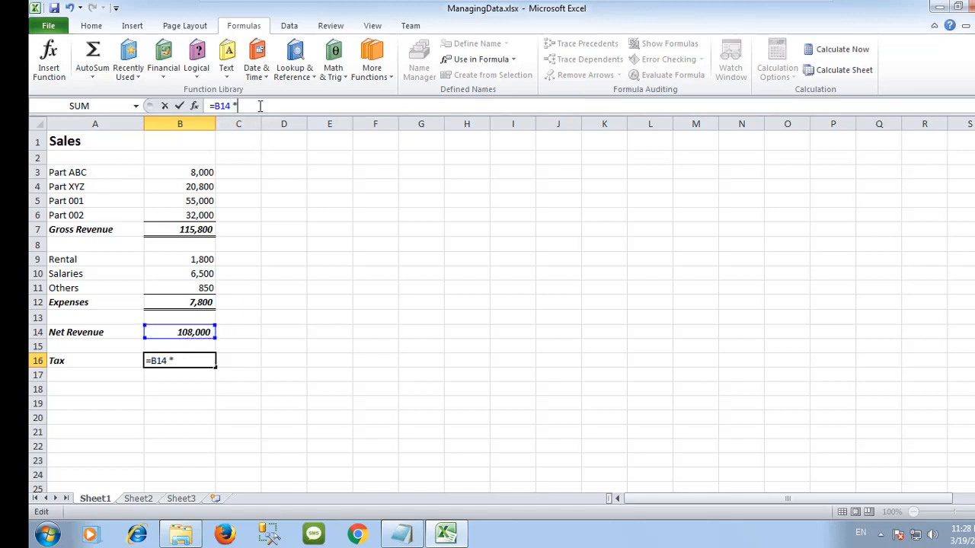
type("sA")
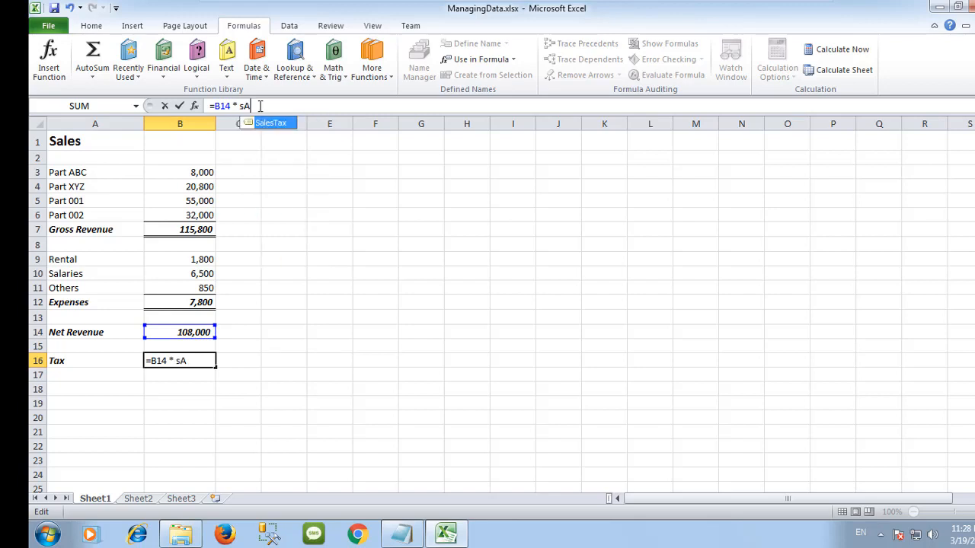
type("LE")
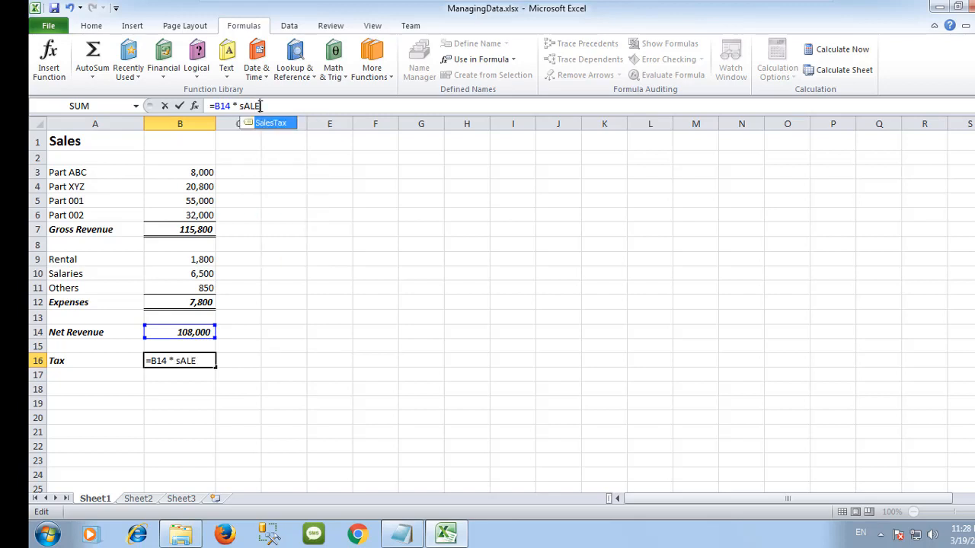
key("BackSpace")
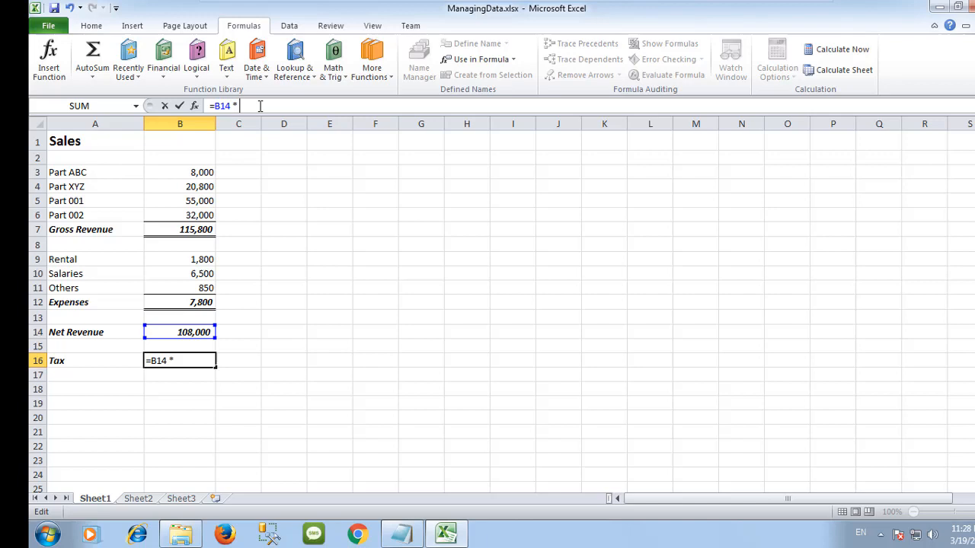
type("S")
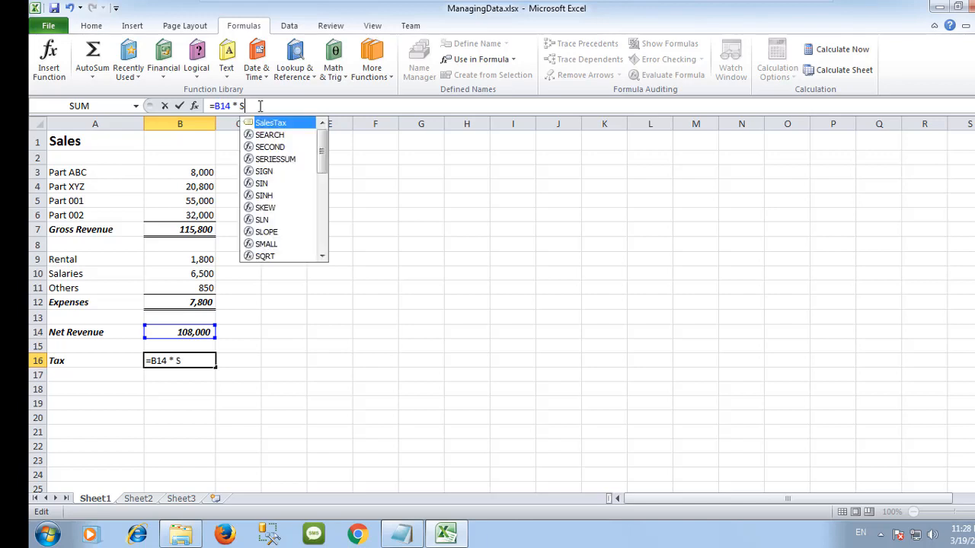
type("alest")
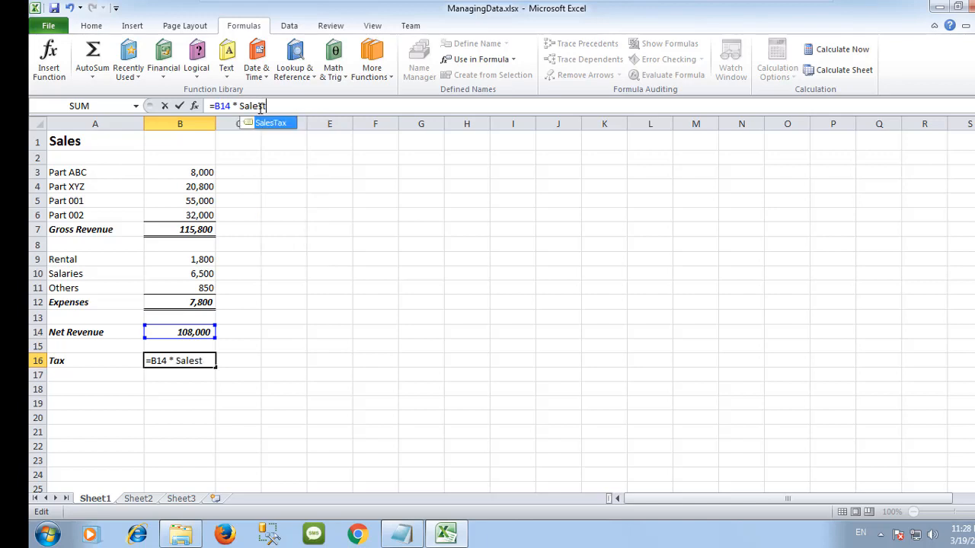
key("enter")
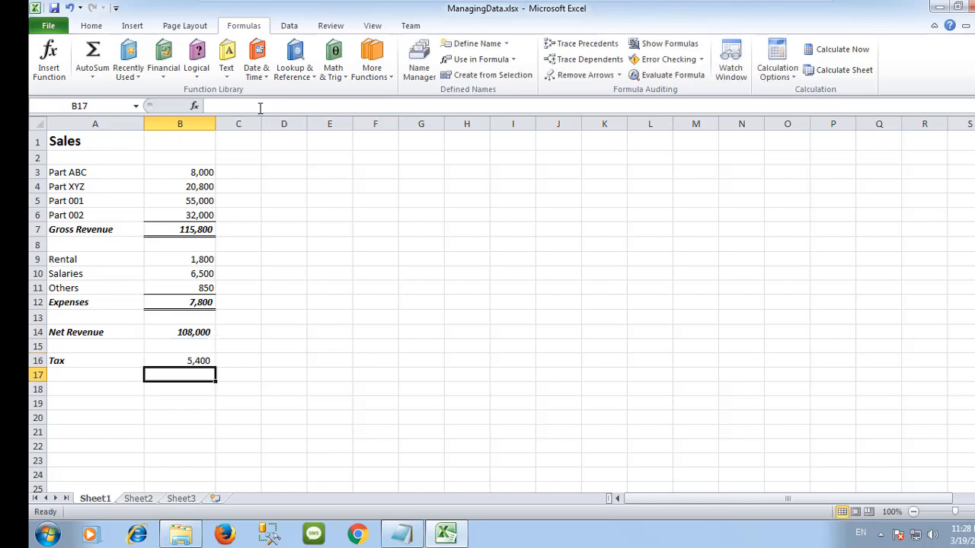
mouse_move(67, 228)
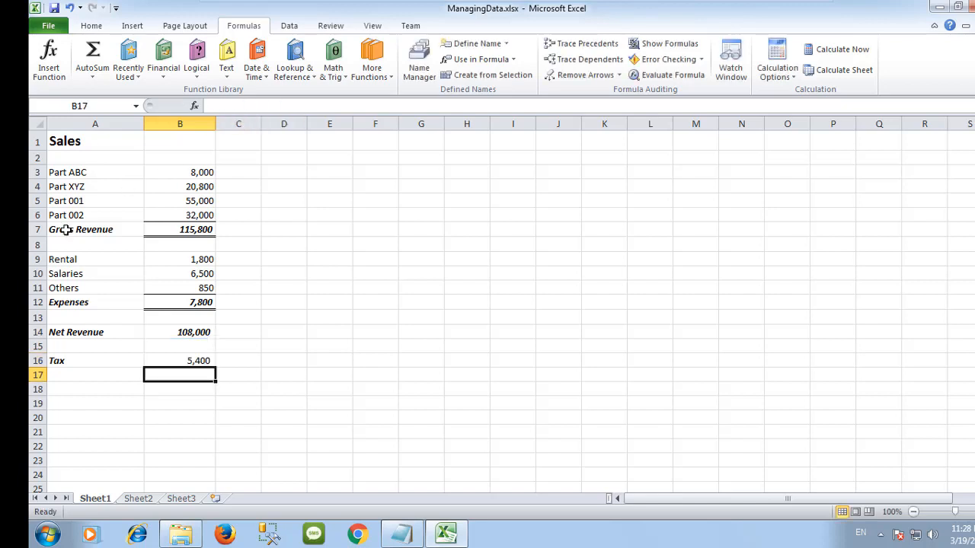
Step: Review the Tax cell's formula, return to the Home tab and move off to cell E12
left_click(180, 359)
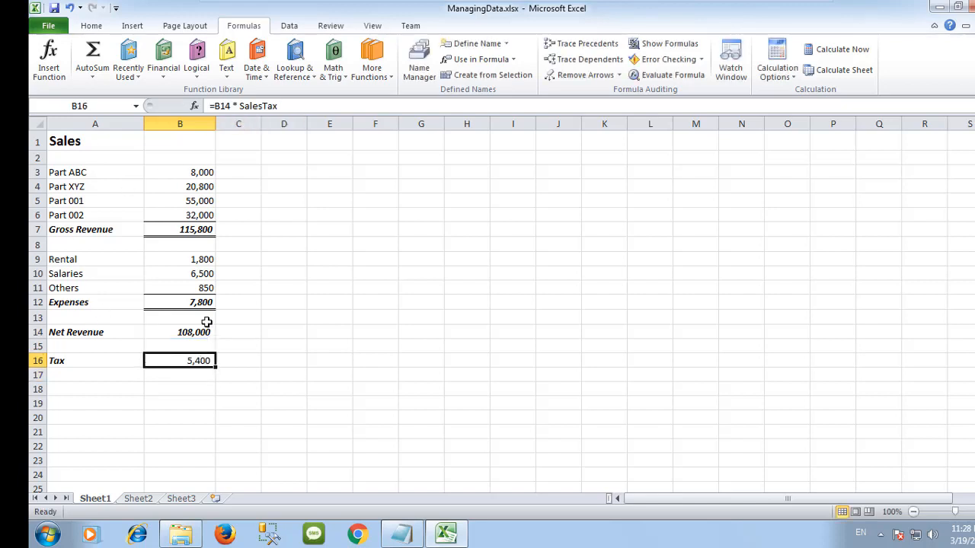
left_click(92, 24)
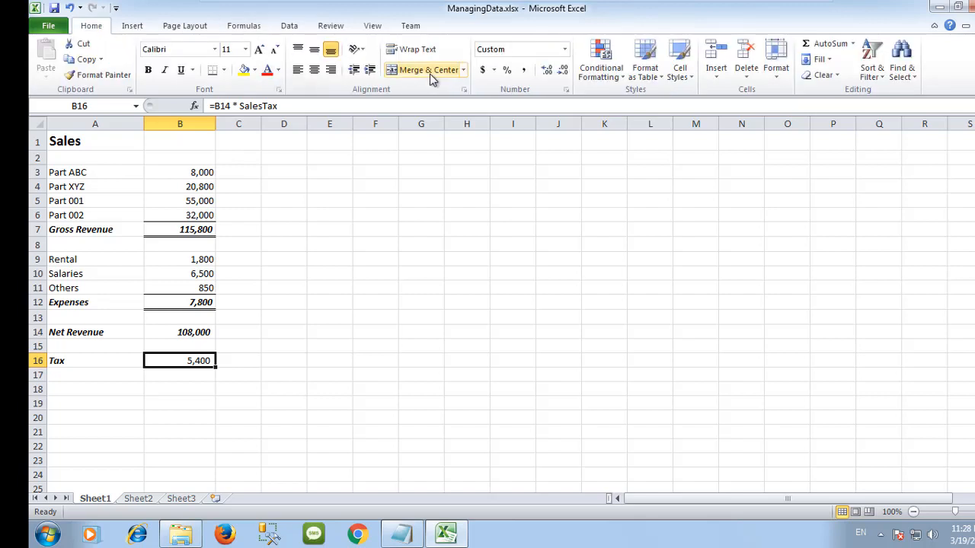
left_click(148, 70)
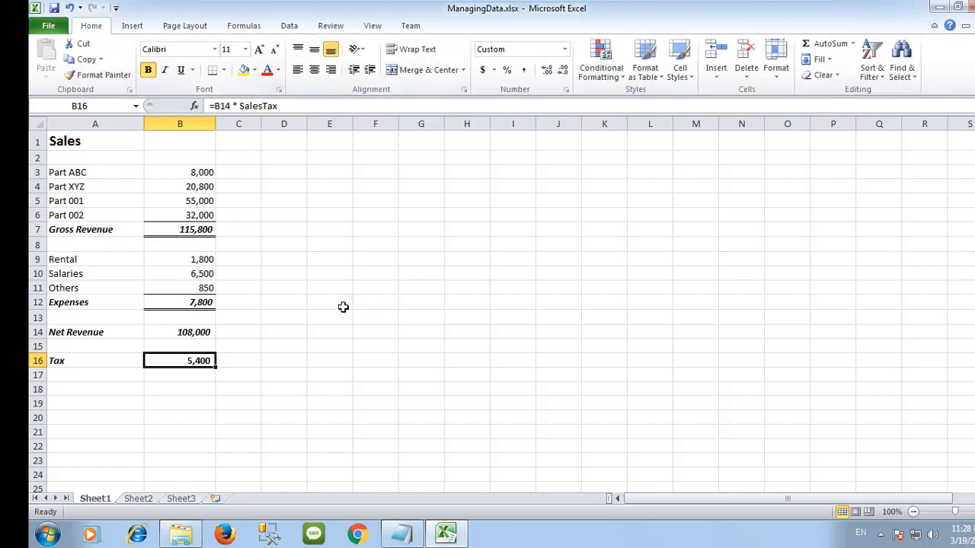
left_click(329, 302)
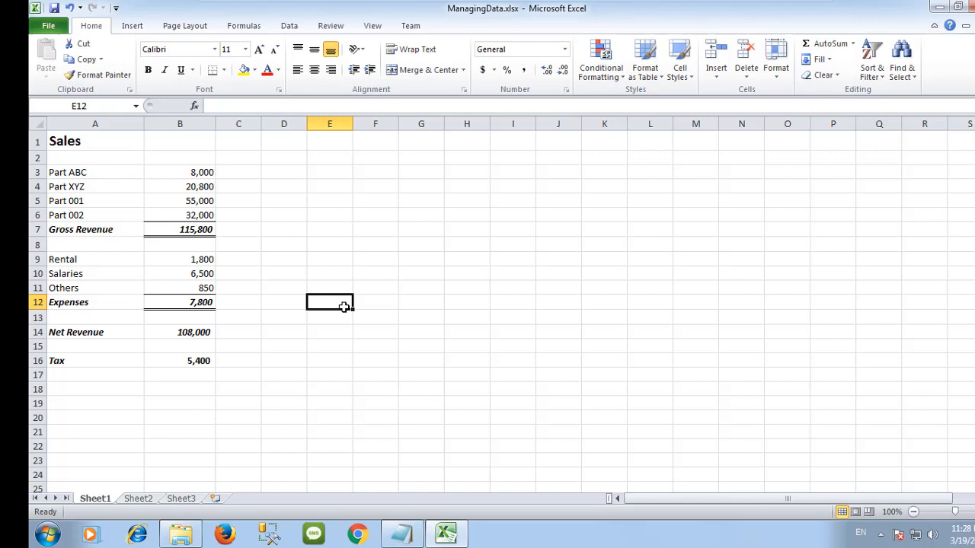
left_click(243, 24)
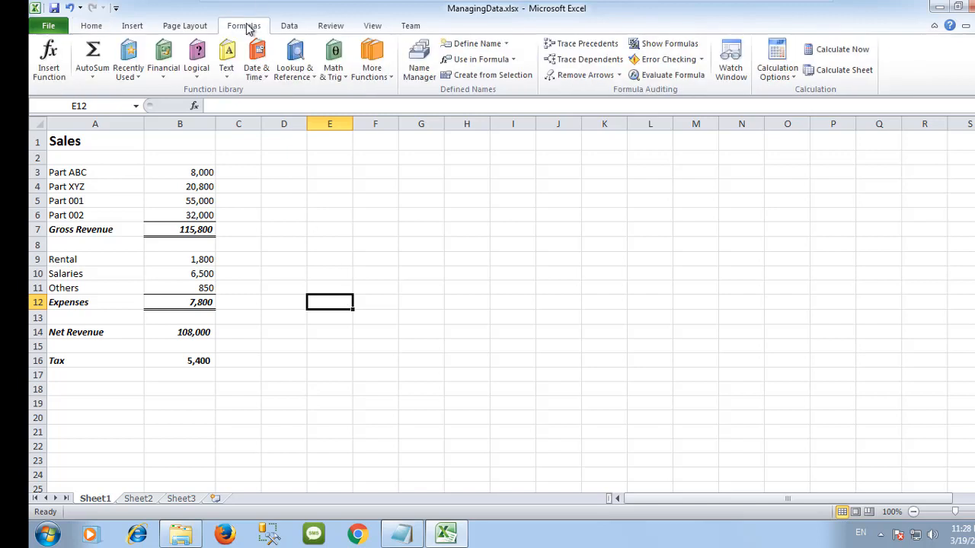
mouse_move(417, 58)
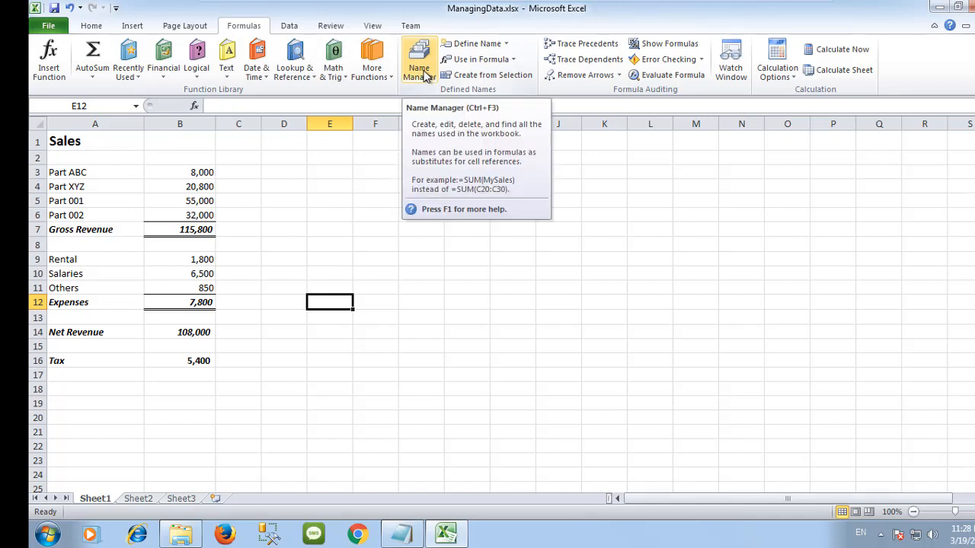
left_click(417, 58)
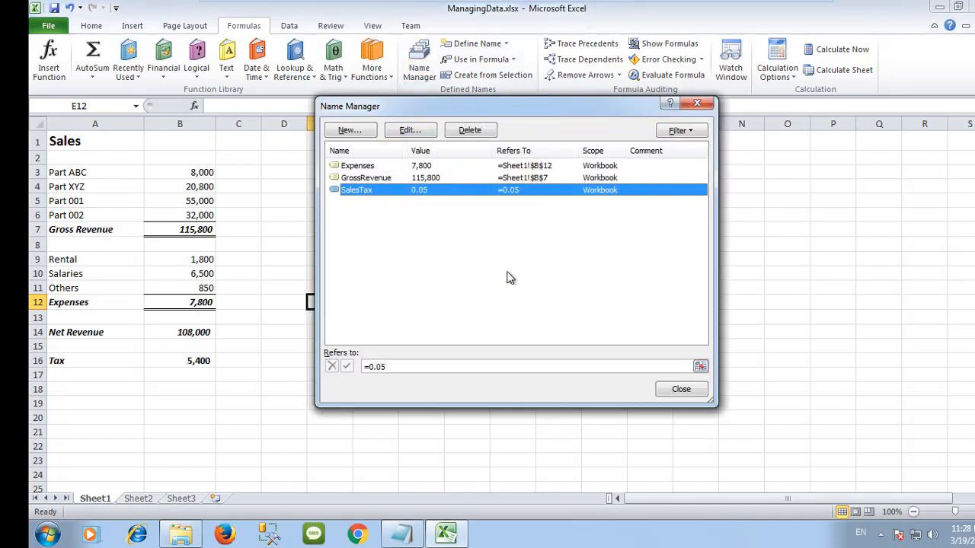
mouse_move(511, 277)
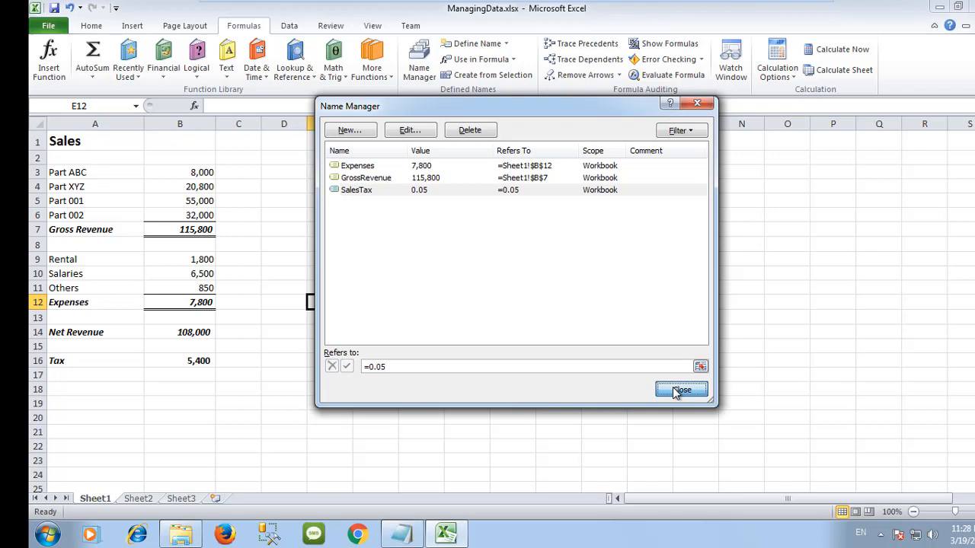
left_click(679, 390)
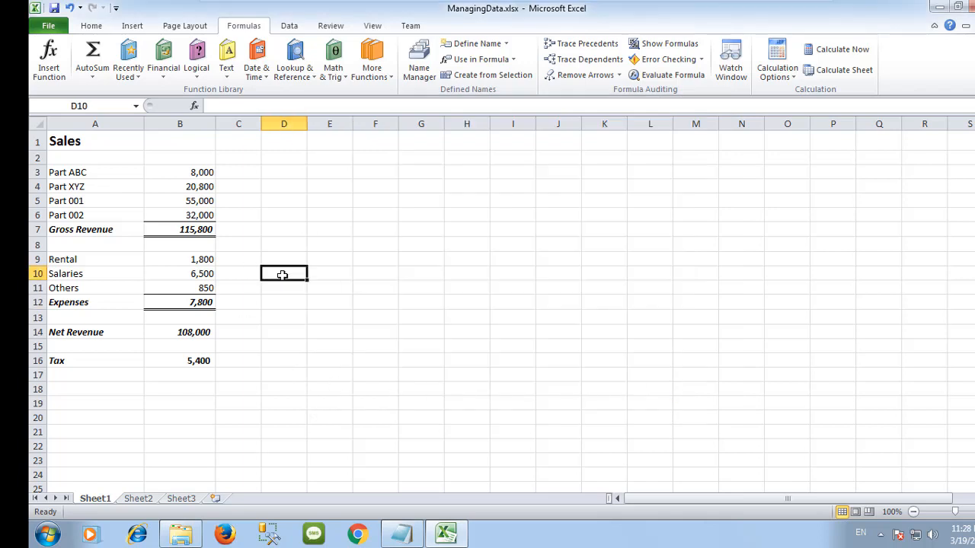